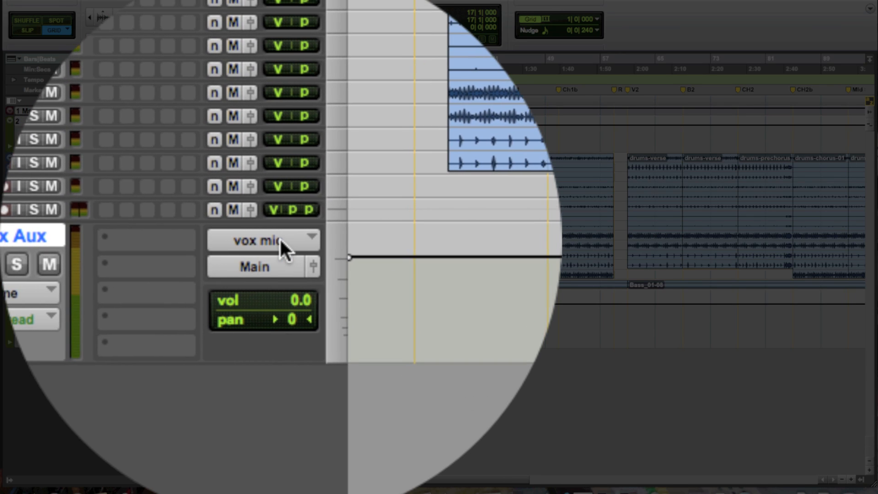
mouse_move(263, 240)
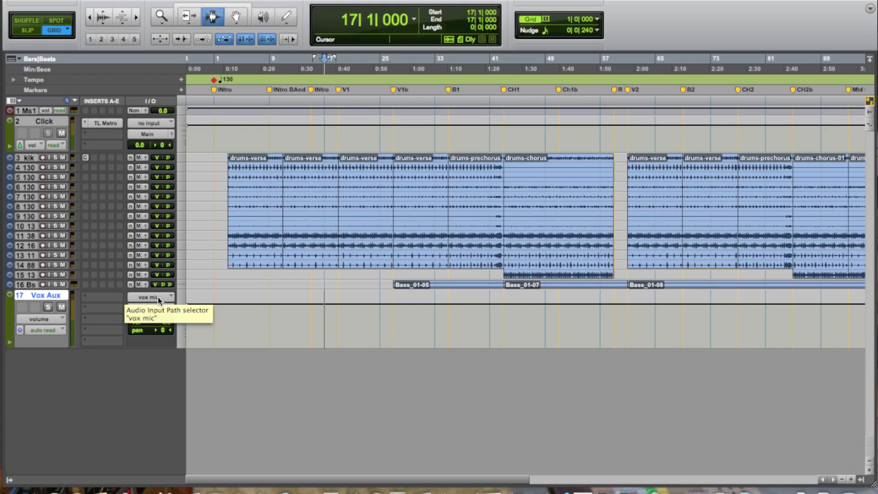
Step: Rename the new mono audio track from Audio 1 to Vocal via its name dialog
key("space")
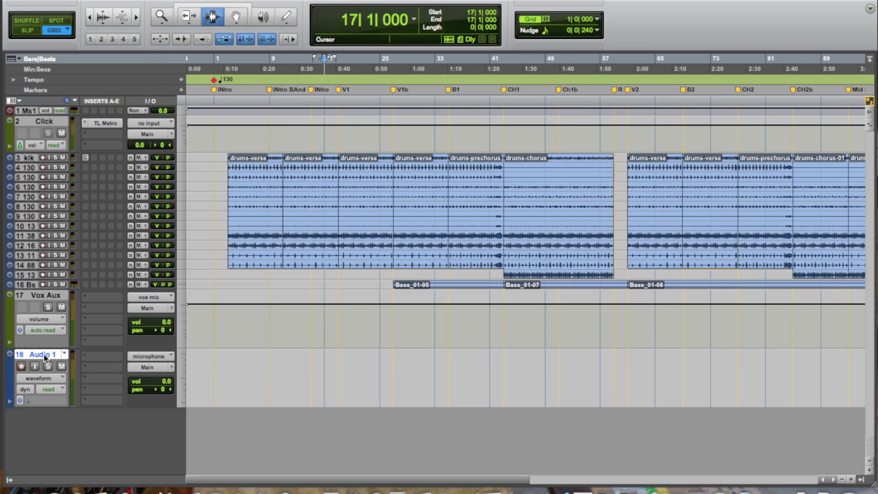
double_click(39, 354)
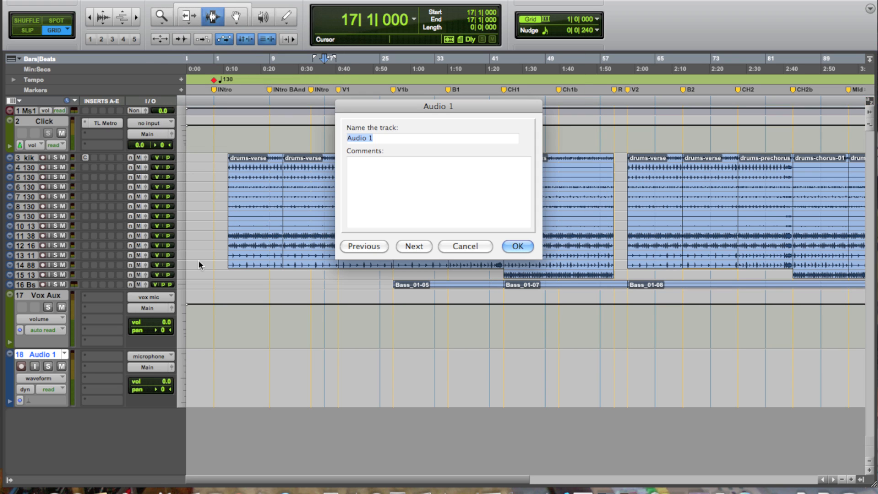
left_click(516, 246)
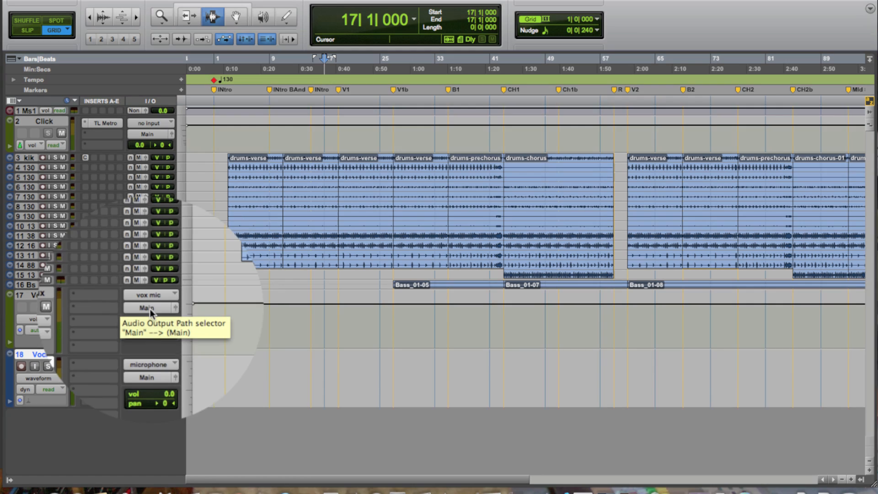
Step: Route Vox Aux's output to Bus 5 and set the Vocal track's input to Bus 5
left_click(148, 308)
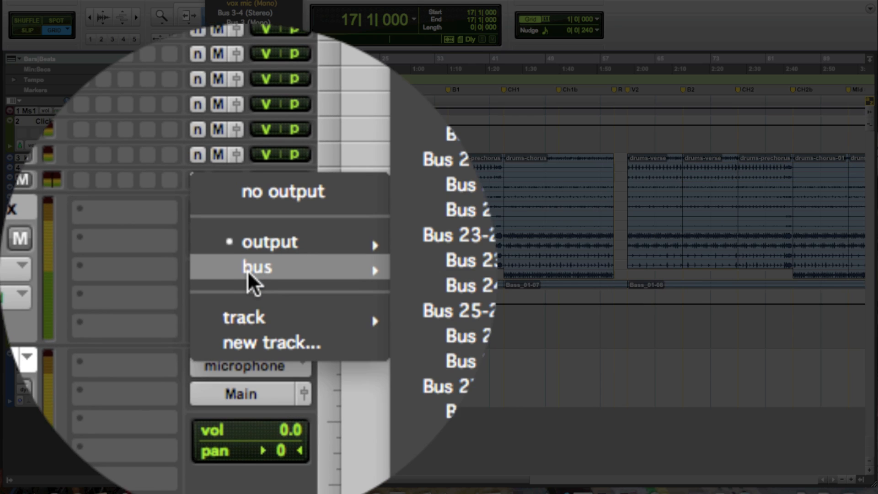
left_click(256, 267)
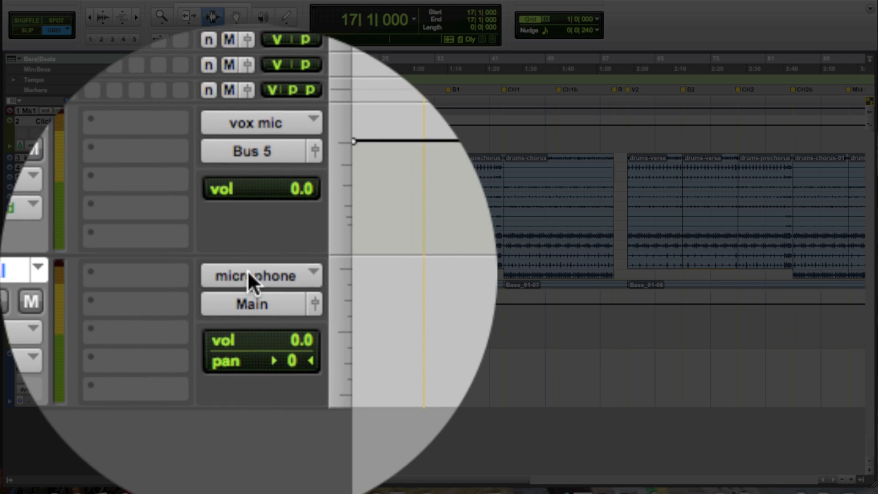
left_click(150, 367)
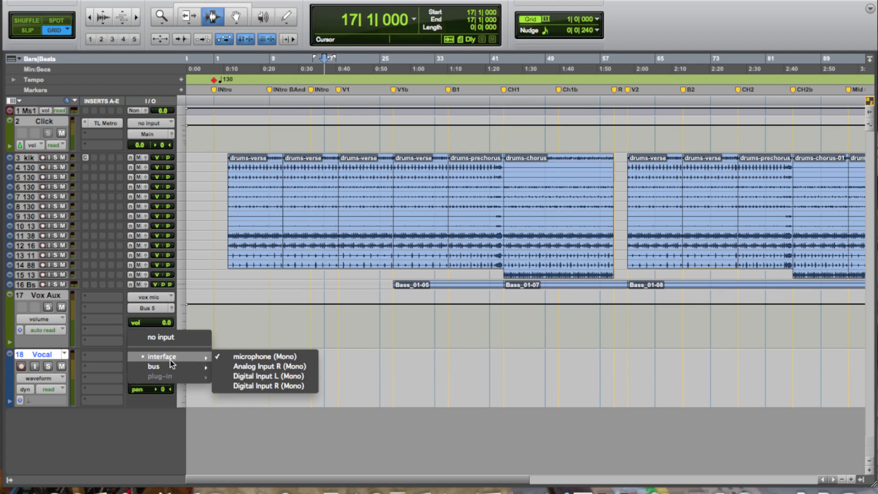
left_click(154, 366)
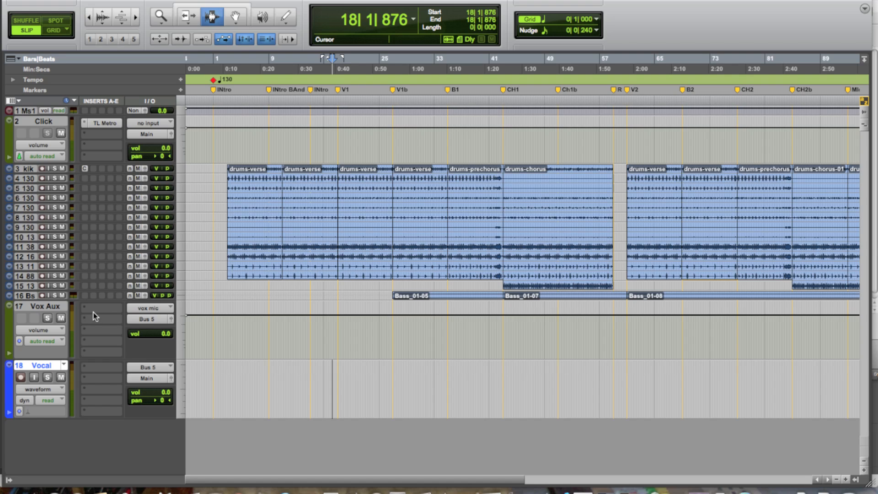
mouse_move(85, 311)
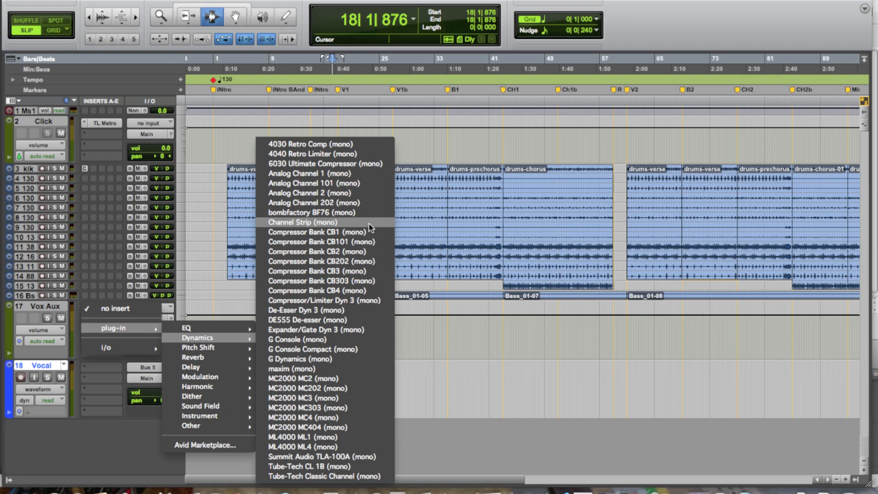
mouse_move(362, 251)
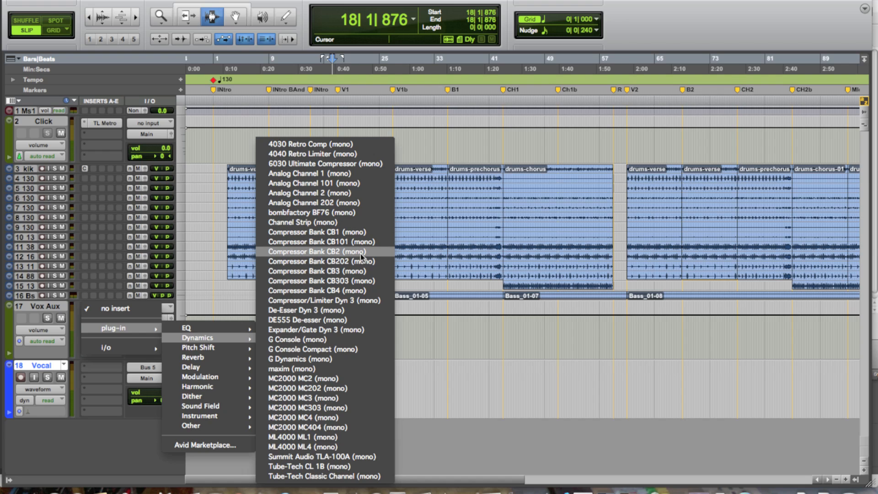
mouse_move(356, 281)
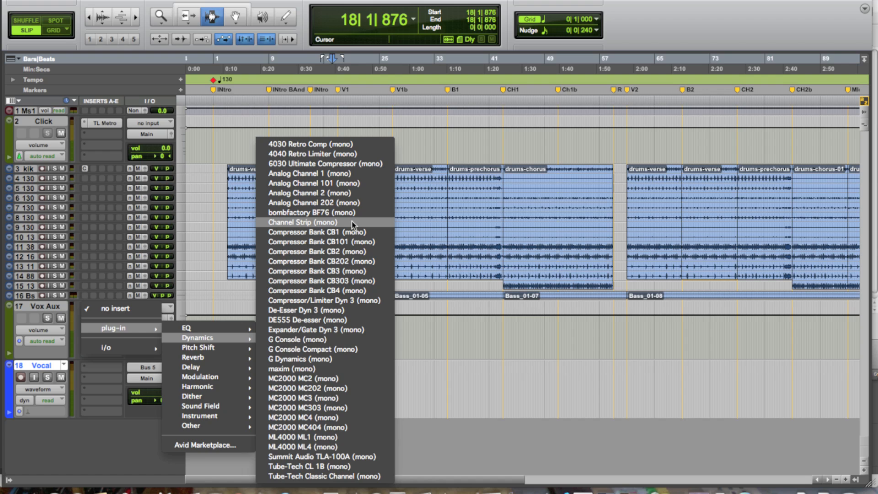
Step: Insert the mono Channel Strip dynamics plug-in on the Vox Aux track
left_click(303, 222)
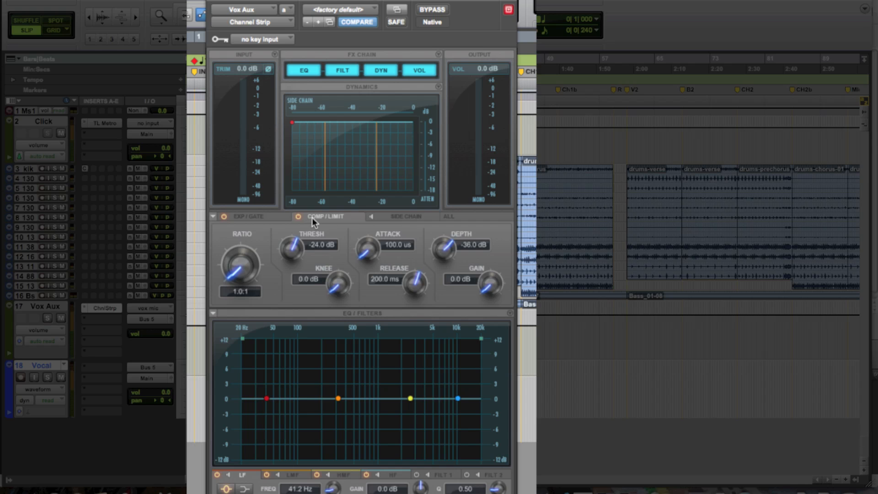
Step: Check the Channel Strip side-chain and Comp/Limit sections, then enable input monitoring on Vocal
left_click(406, 218)
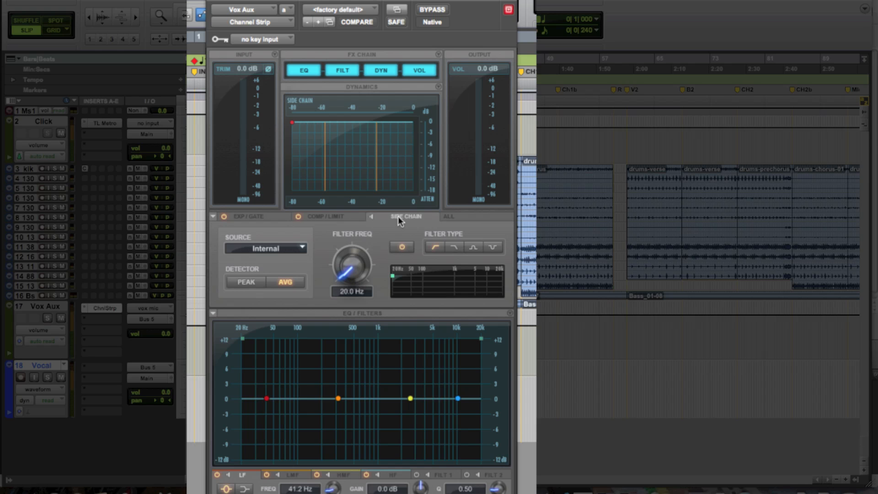
left_click(326, 216)
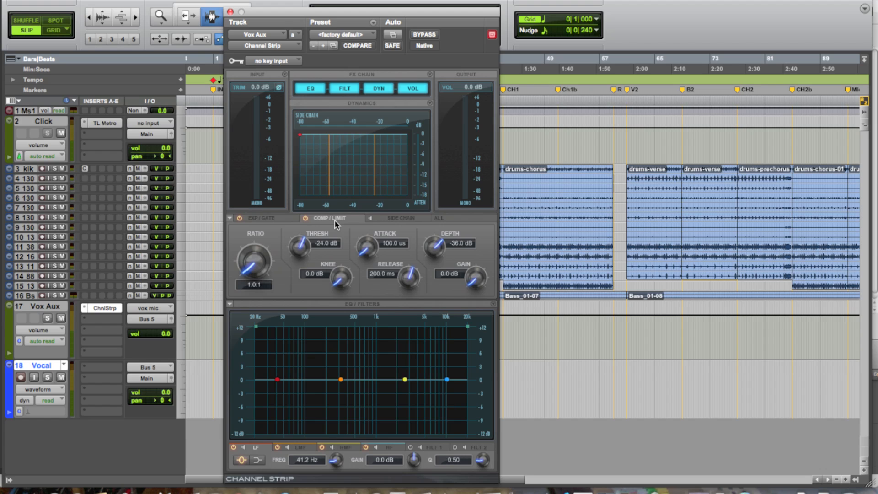
mouse_move(287, 269)
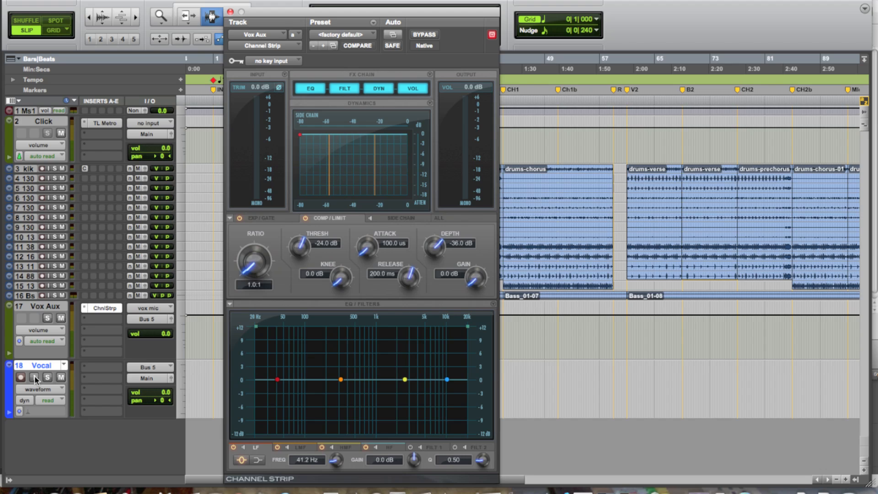
mouse_move(33, 377)
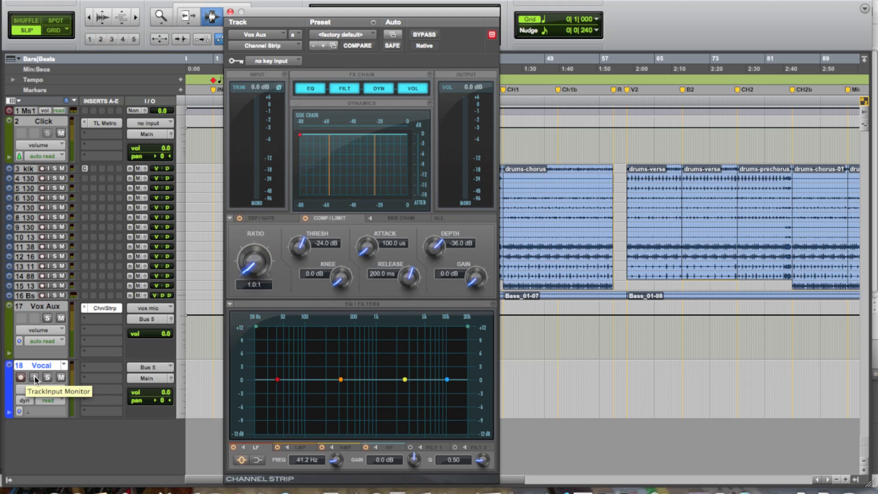
left_click(34, 377)
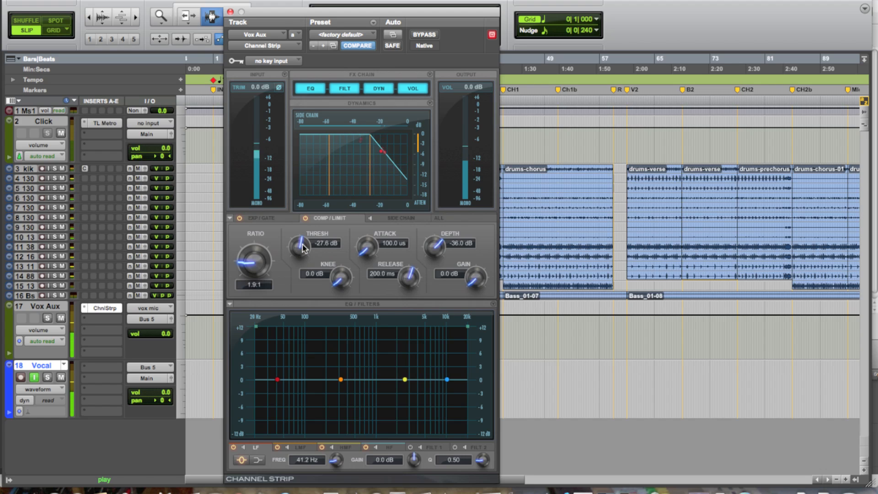
Step: Set the compressor to −29.4 dB threshold, 7.8 dB knee and 3.0 dB makeup gain
left_click_drag(301, 243, 301, 249)
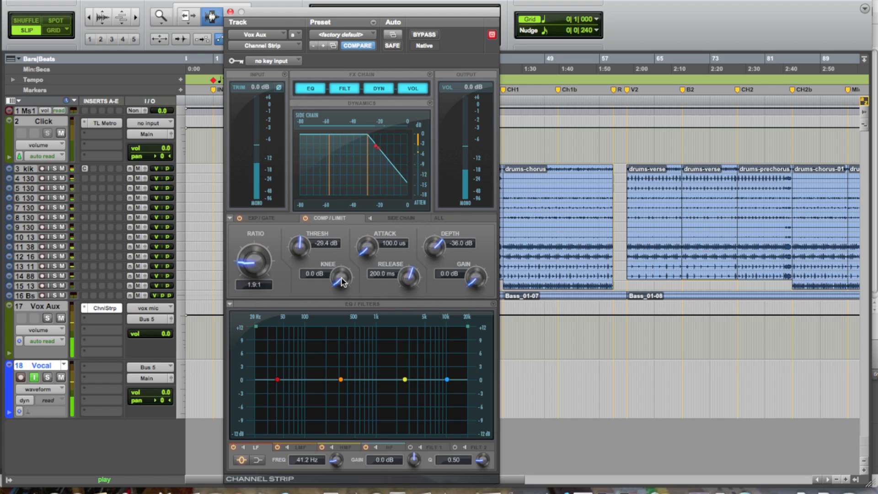
left_click_drag(333, 277, 341, 258)
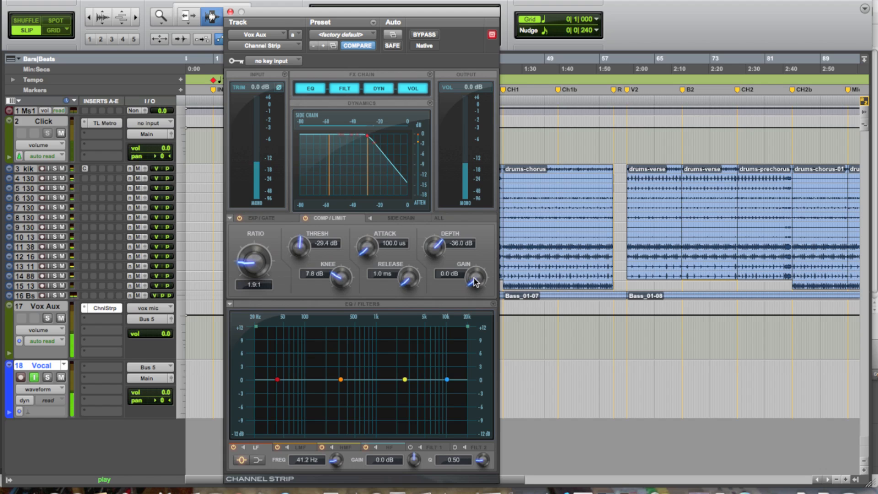
left_click_drag(473, 277, 475, 269)
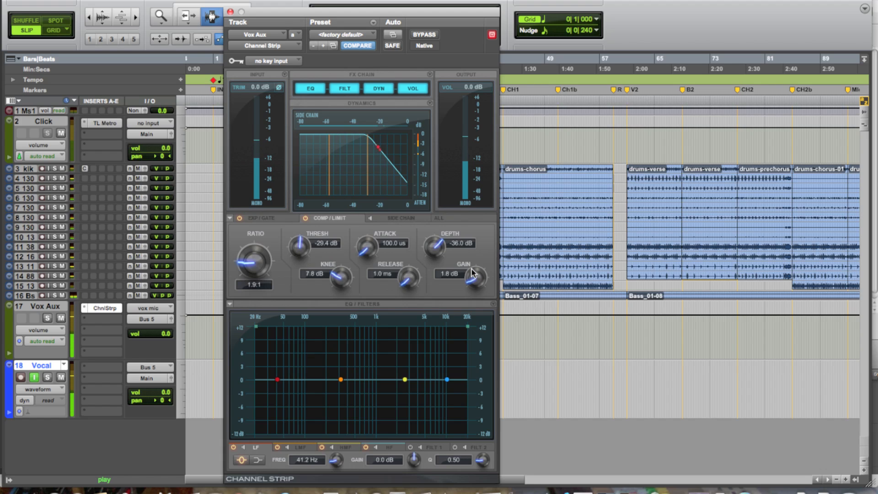
left_click_drag(473, 277, 475, 272)
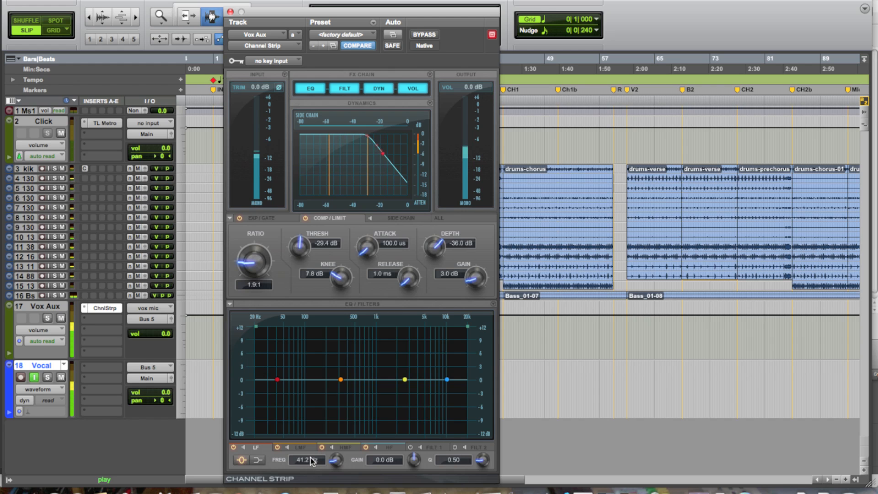
left_click(423, 34)
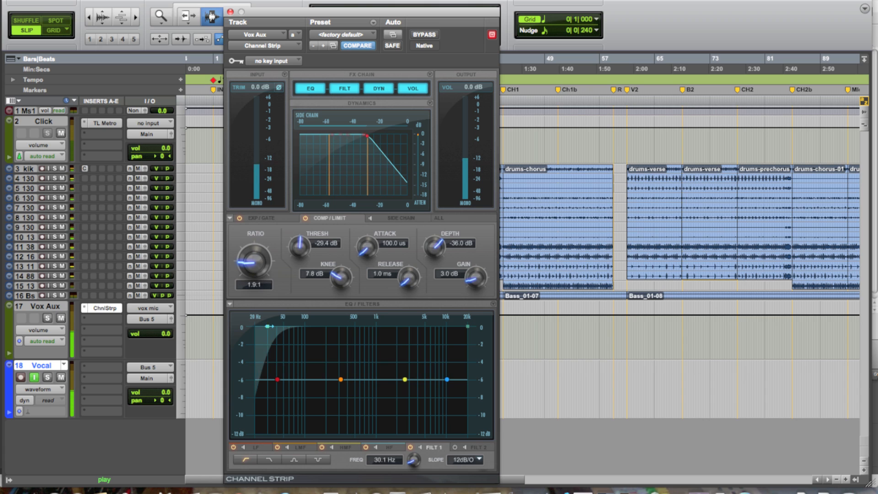
Step: Raise the high-pass to about 114 Hz, boost around 8.3 kHz, and cut the mid band to about −2.9 dB
left_click_drag(269, 325, 303, 326)
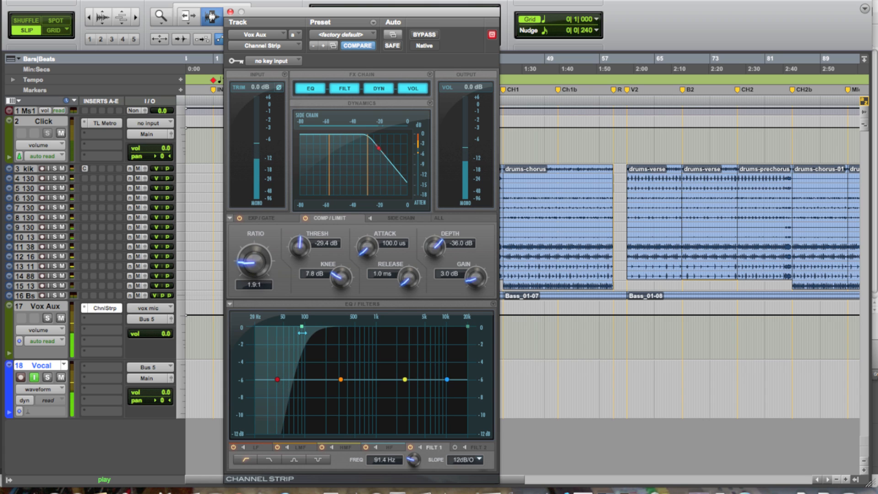
left_click_drag(300, 331, 307, 326)
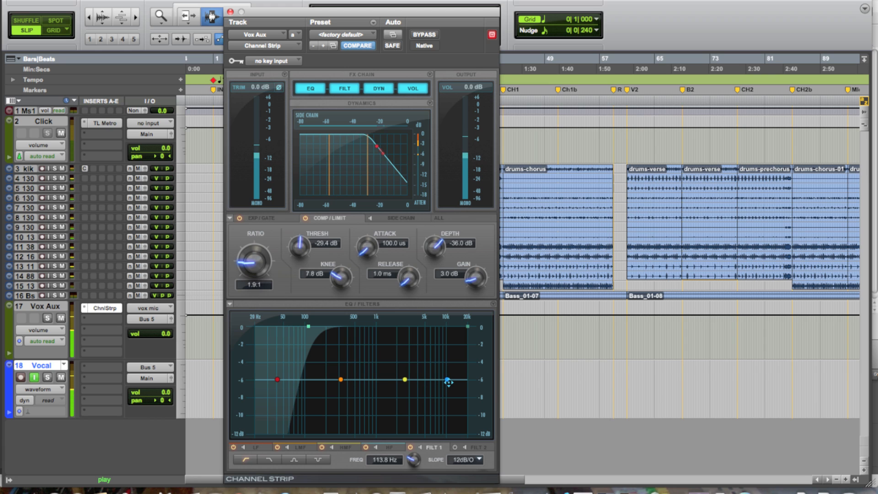
left_click_drag(448, 381, 441, 373)
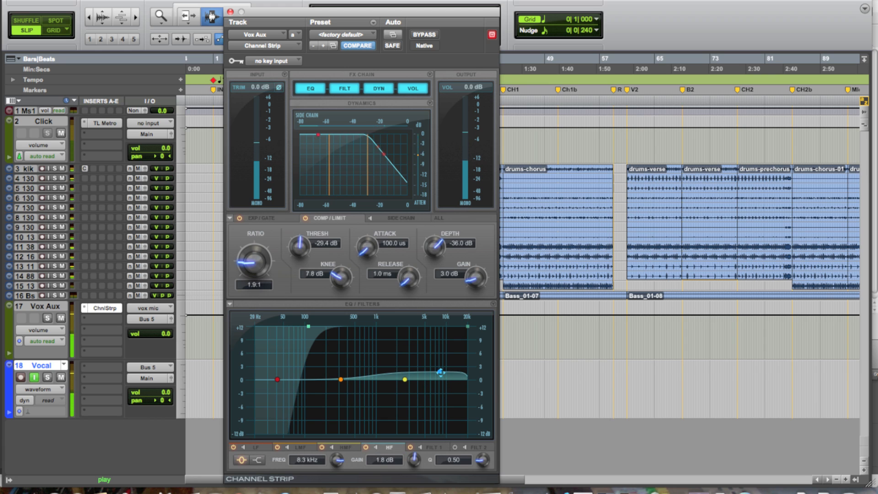
left_click_drag(441, 370, 436, 369)
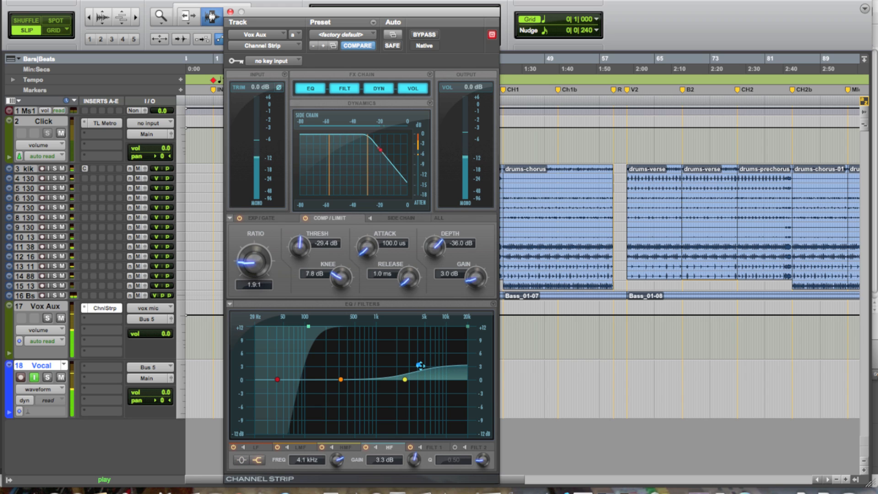
left_click_drag(380, 149, 372, 139)
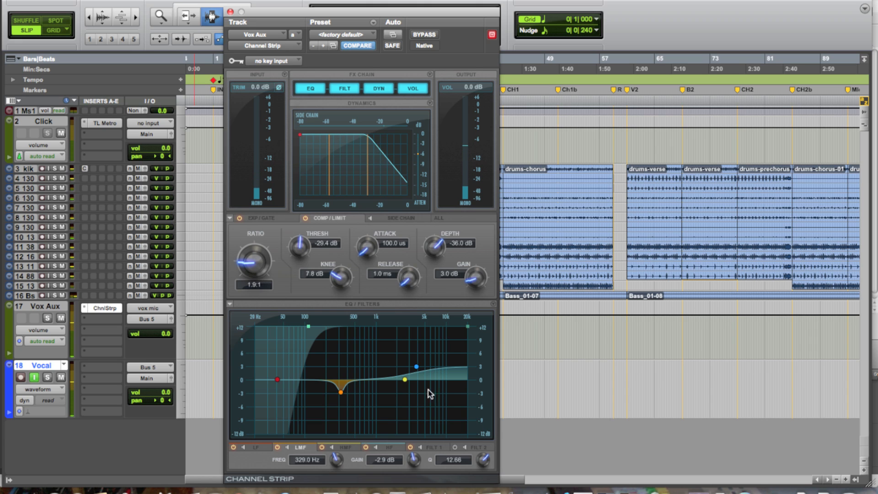
mouse_move(422, 393)
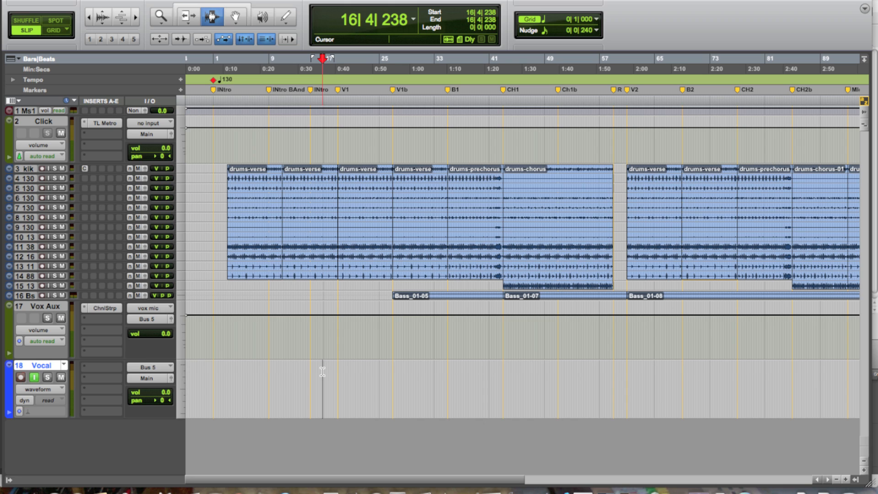
Step: Bring the Vocal_01 take on the Vocal track into view in the Edit window
left_click(20, 377)
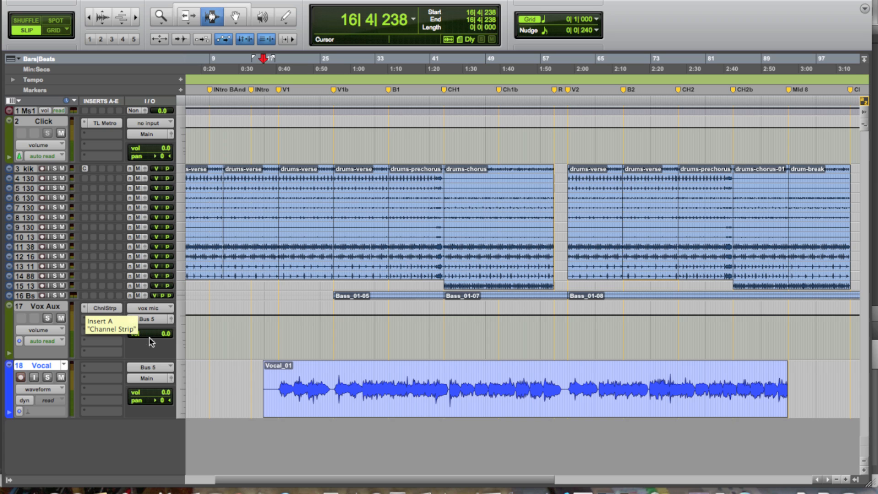
mouse_move(150, 369)
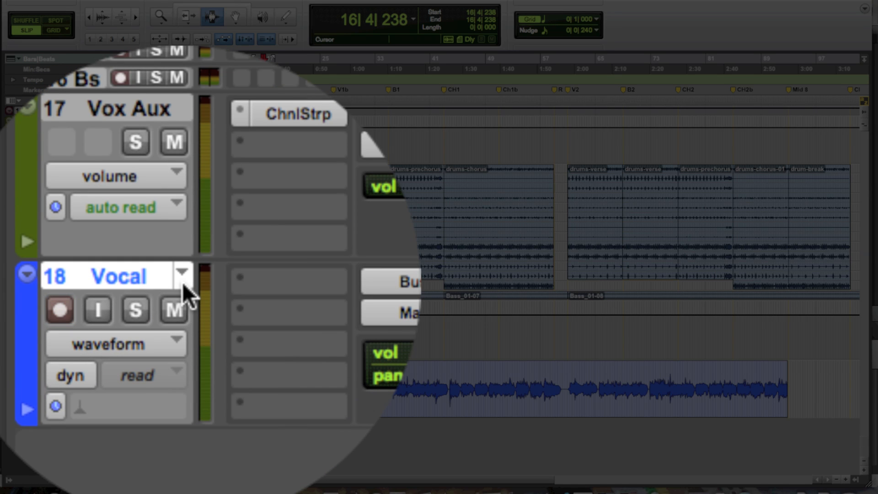
mouse_move(182, 287)
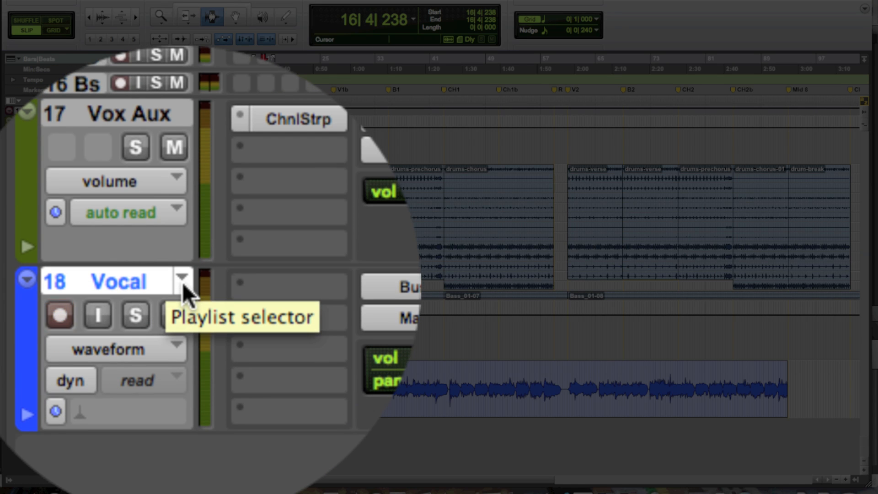
Step: Create a new empty playlist Vocal.01 on the Vocal track and keep it active
left_click(184, 280)
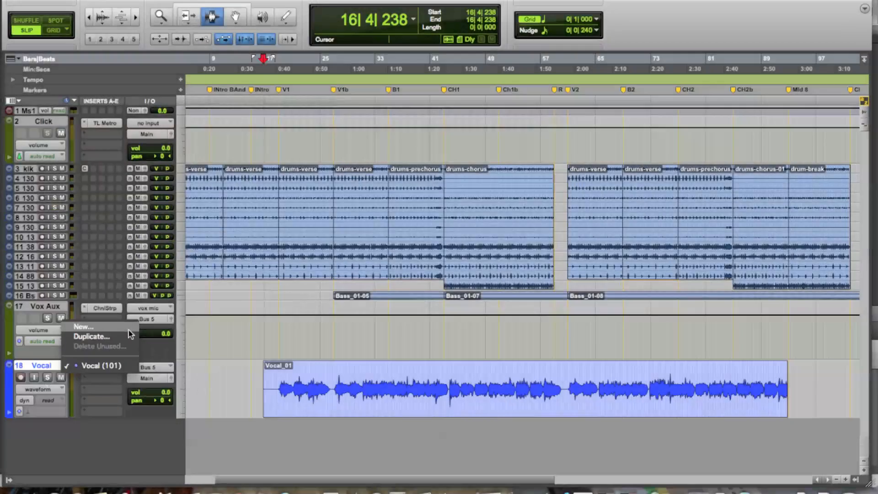
left_click(83, 326)
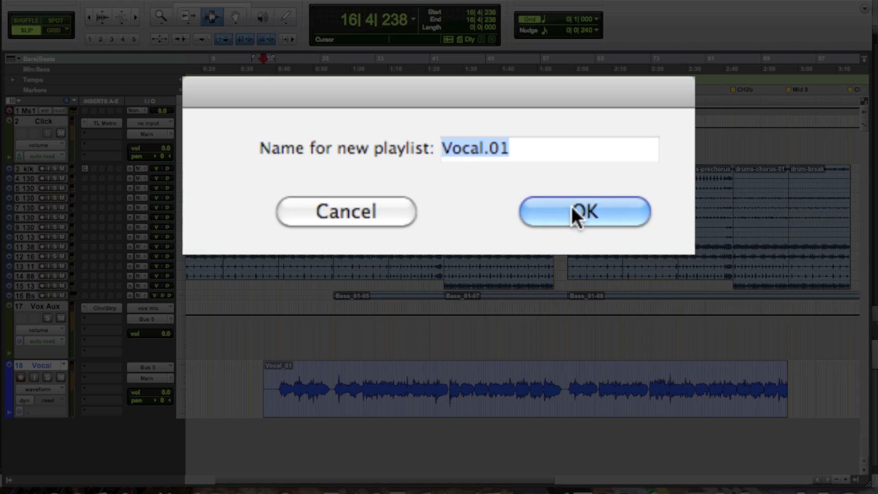
left_click(585, 211)
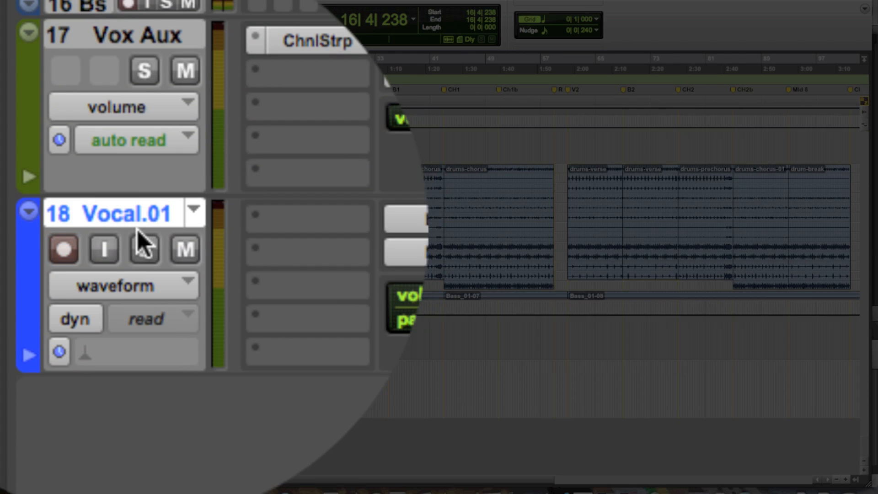
mouse_move(144, 251)
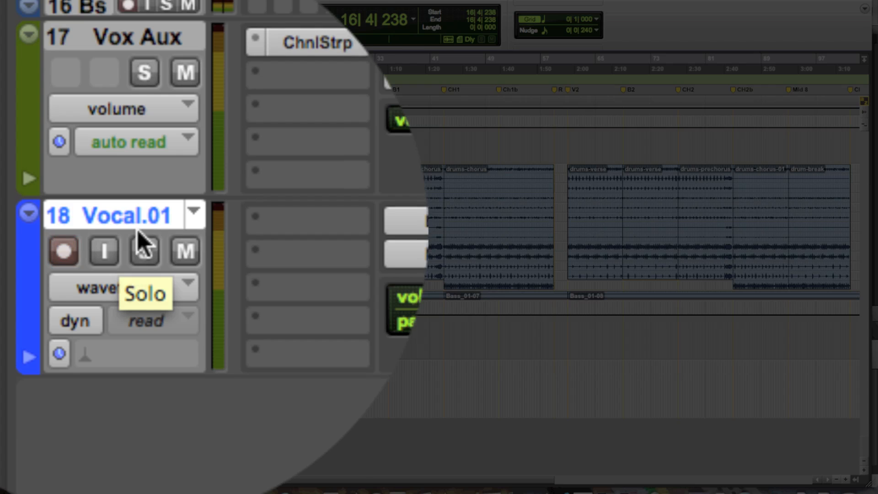
left_click(193, 214)
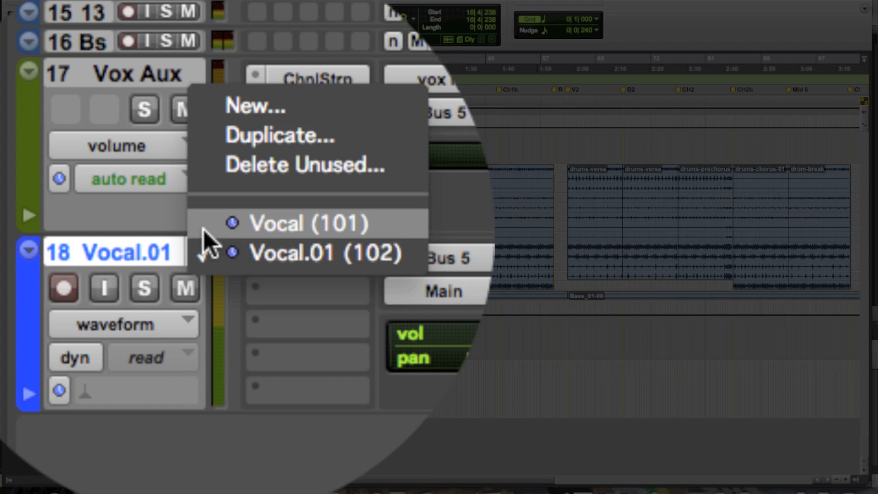
left_click(307, 224)
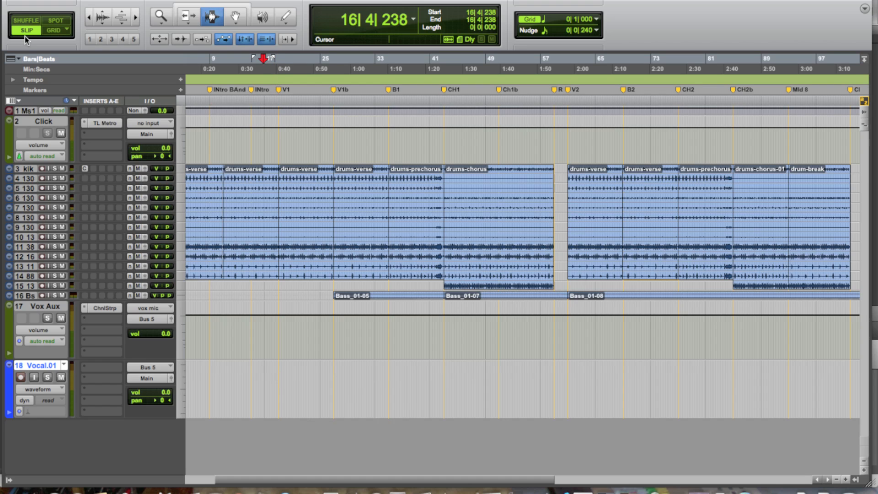
Step: Record-arm the Vocal track and record a take over the selected bars onto Vocal.01
left_click(134, 17)
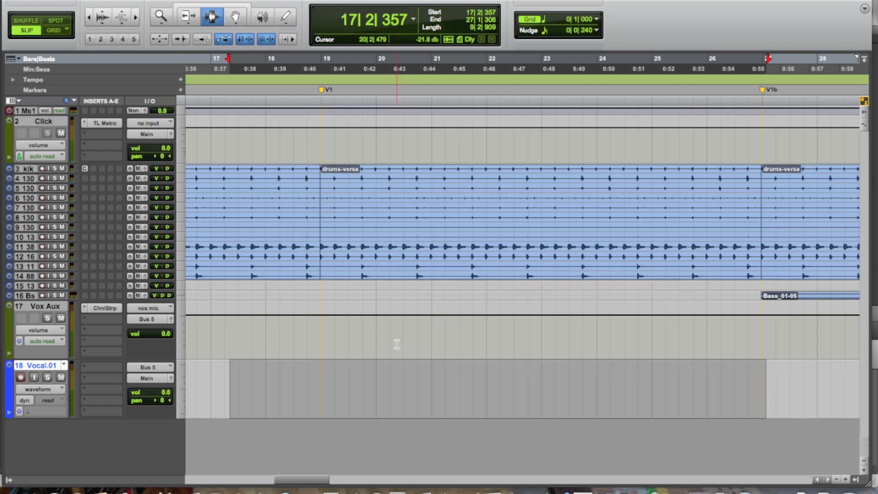
left_click(21, 377)
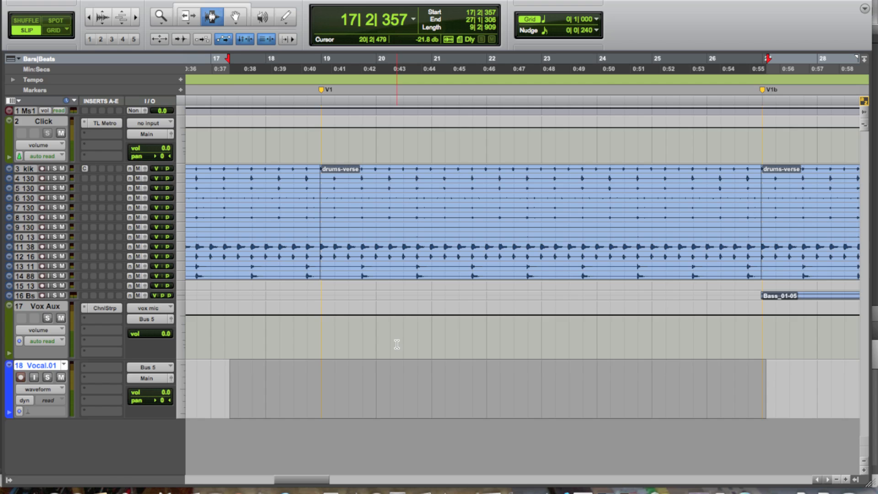
left_click(20, 377)
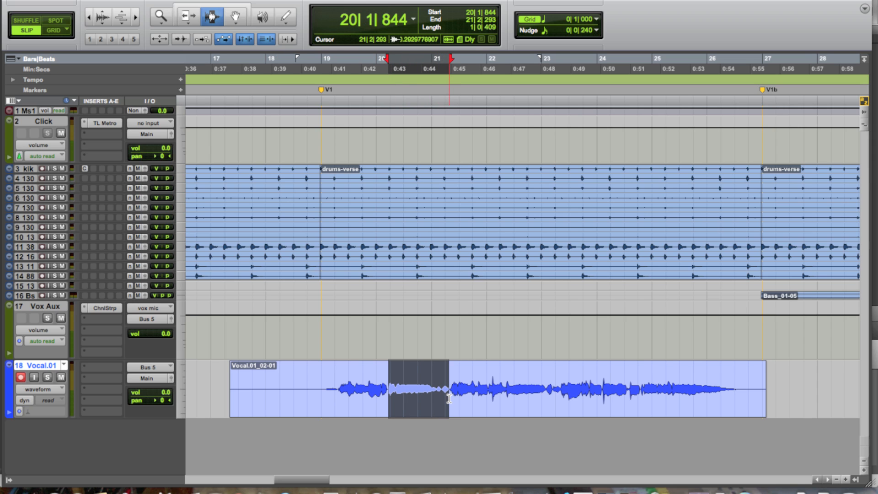
Step: Show the Transport window above the drum tracks and enable pre-roll and post-roll
key("space")
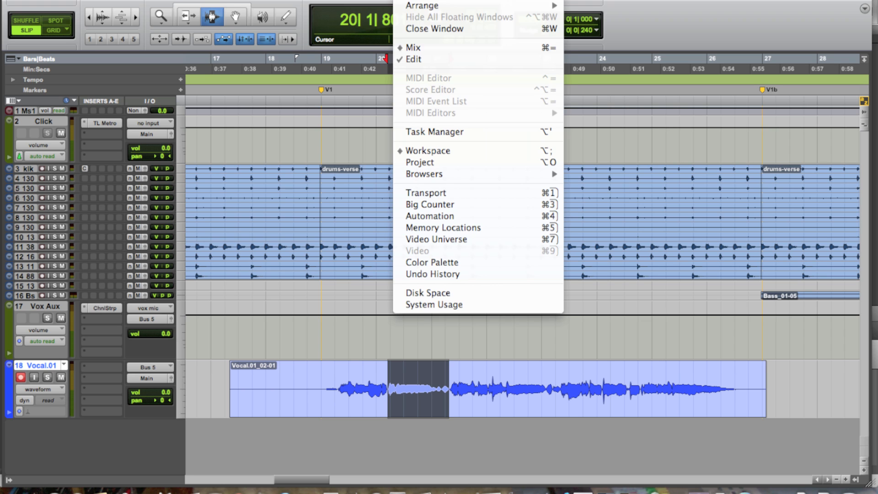
left_click(425, 192)
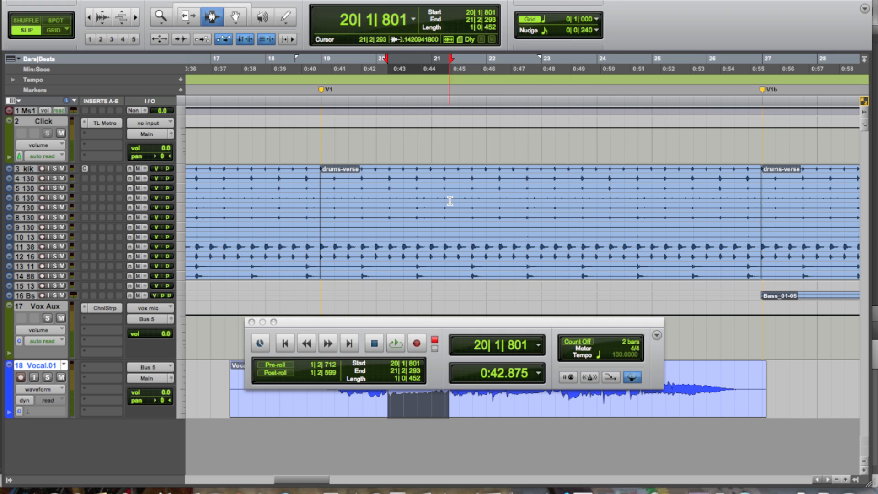
left_click_drag(269, 322, 269, 274)
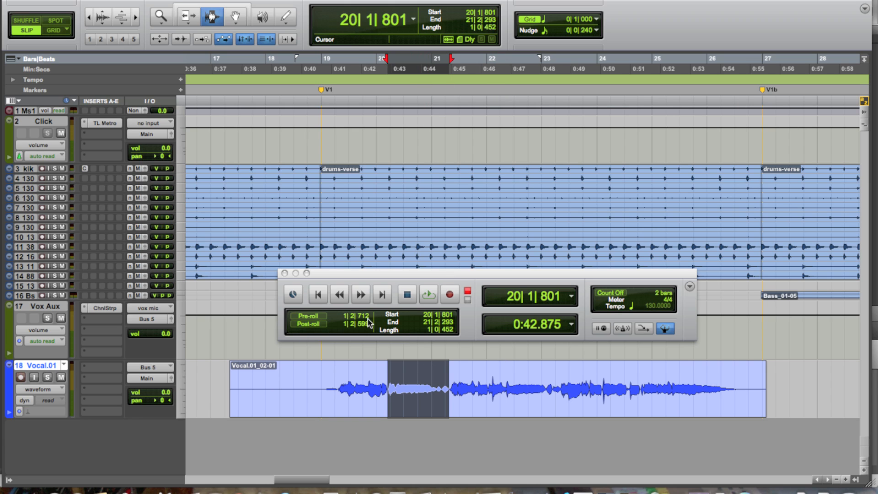
left_click(308, 321)
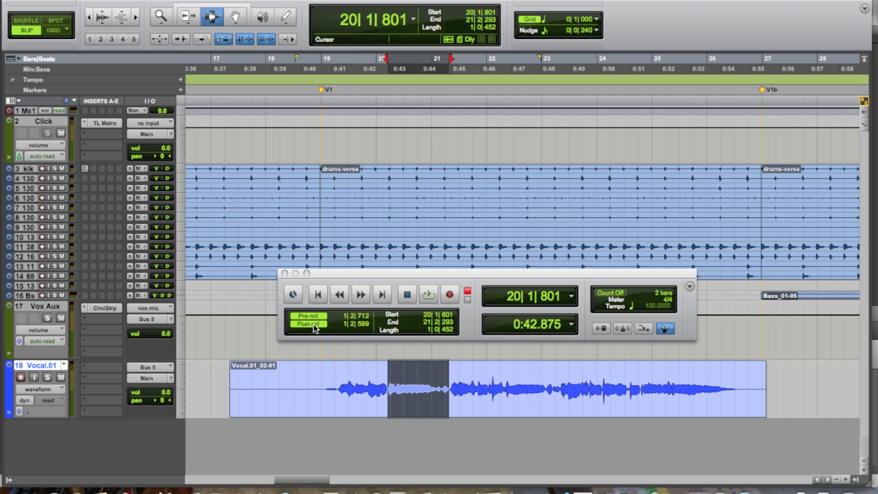
left_click(295, 59)
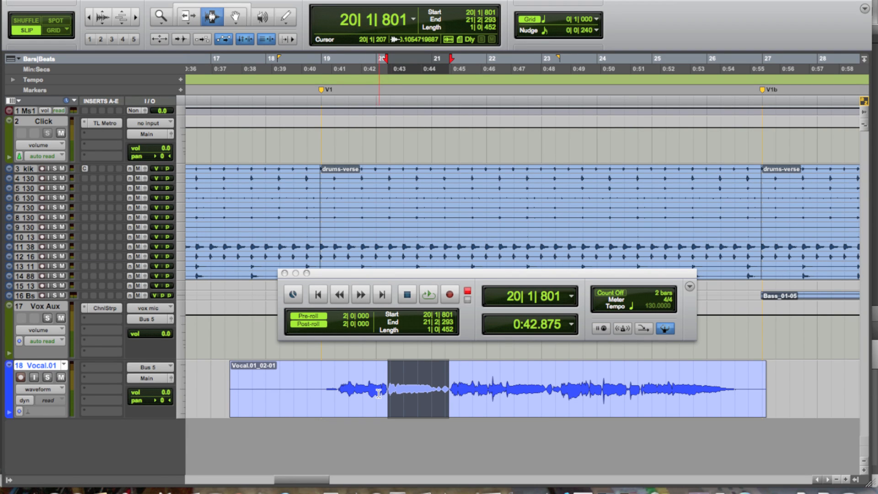
Step: Punch-record take Vocal.01_03 over bars 20–21 on the Vocal.01 playlist, then stop
left_click(427, 294)
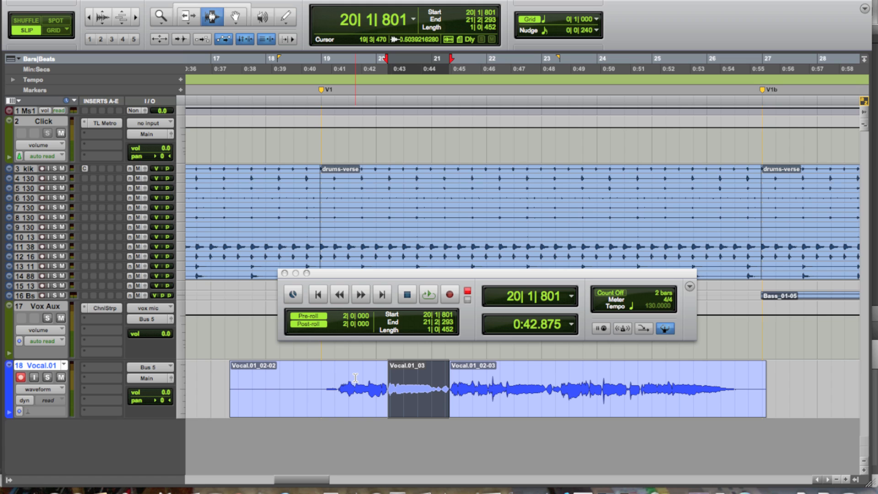
left_click(19, 376)
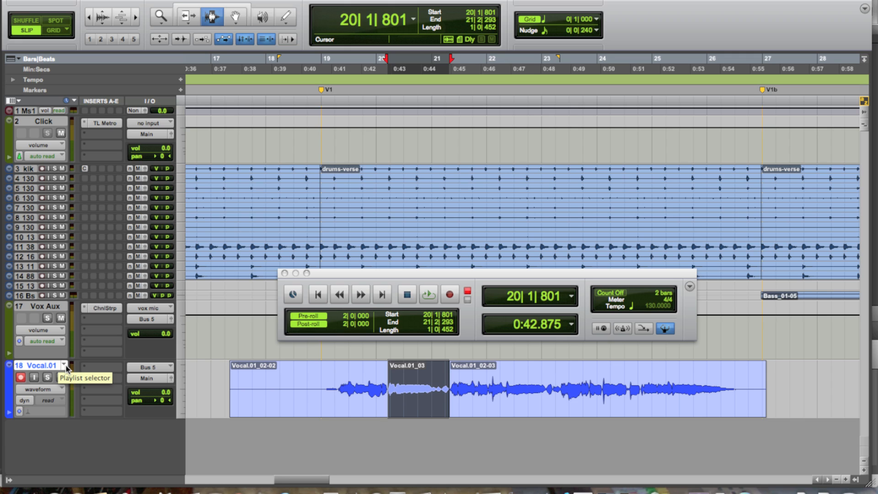
Step: Create playlist Vocal.02 and record take Vocal.02_04 from bar 18 across bars 18–23
left_click(64, 365)
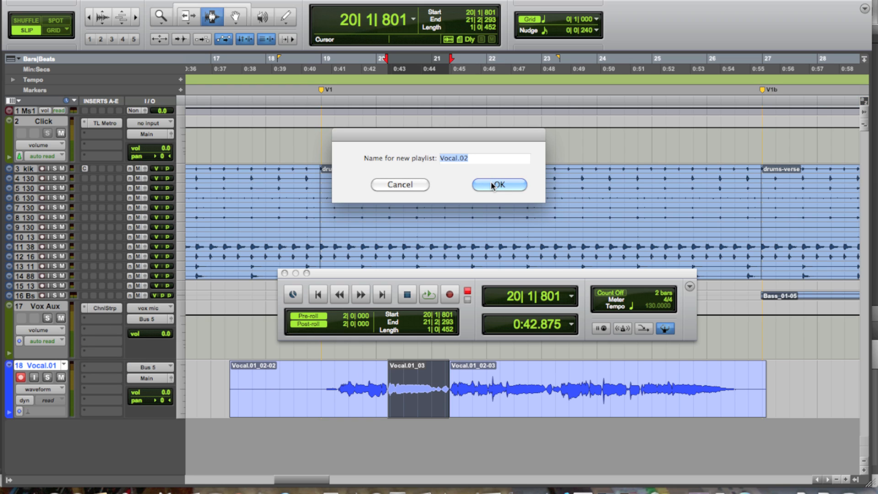
left_click(498, 184)
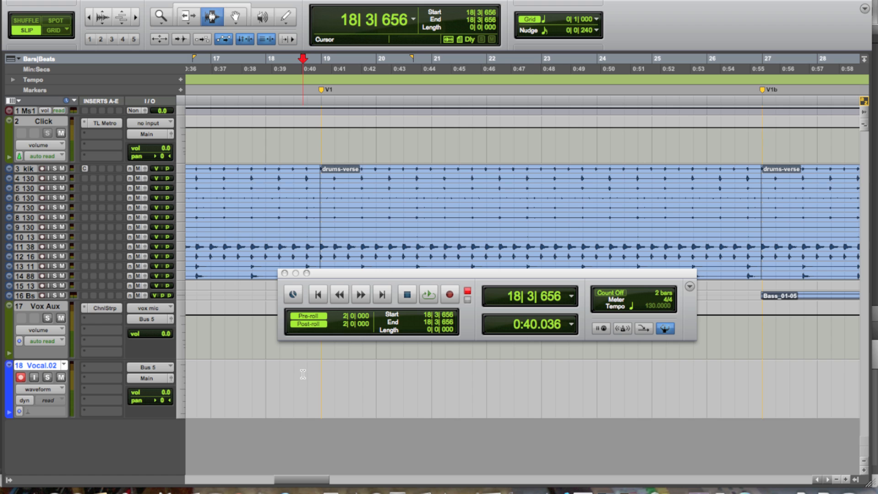
left_click(428, 293)
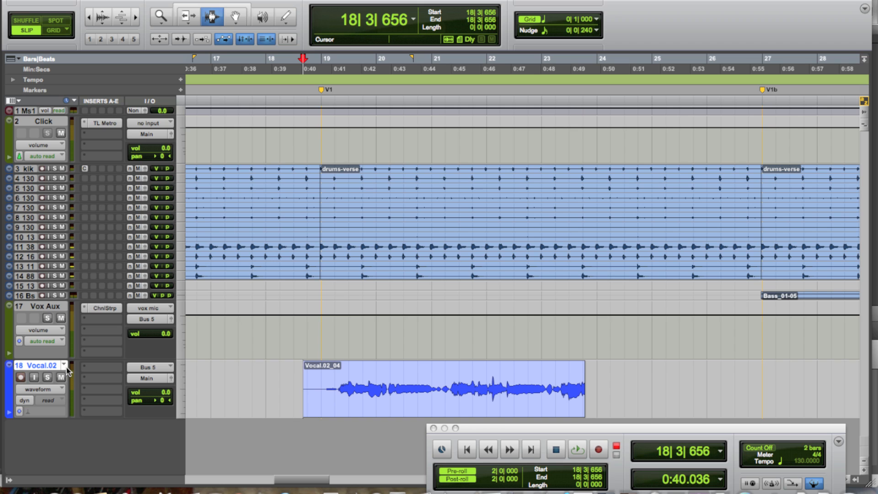
left_click(63, 365)
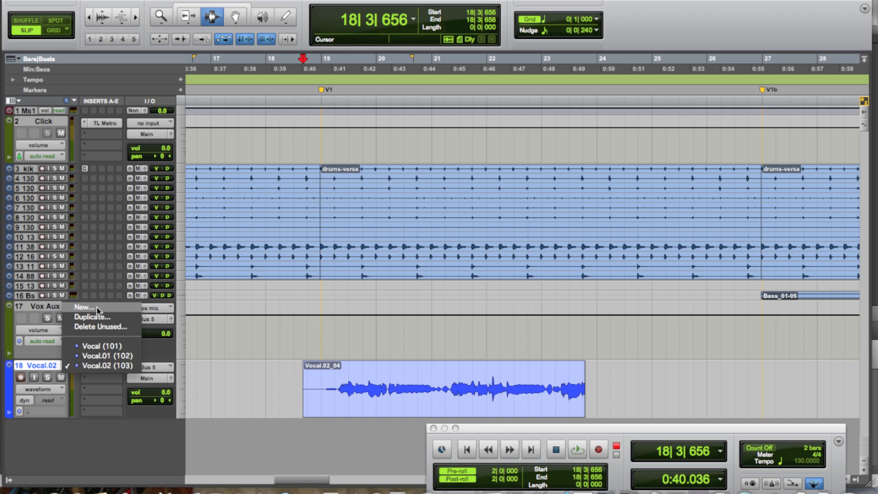
Step: Accept playlist Vocal.03, enable pre/post-roll, and record take Vocal.03_05 from bar 18
left_click(83, 307)
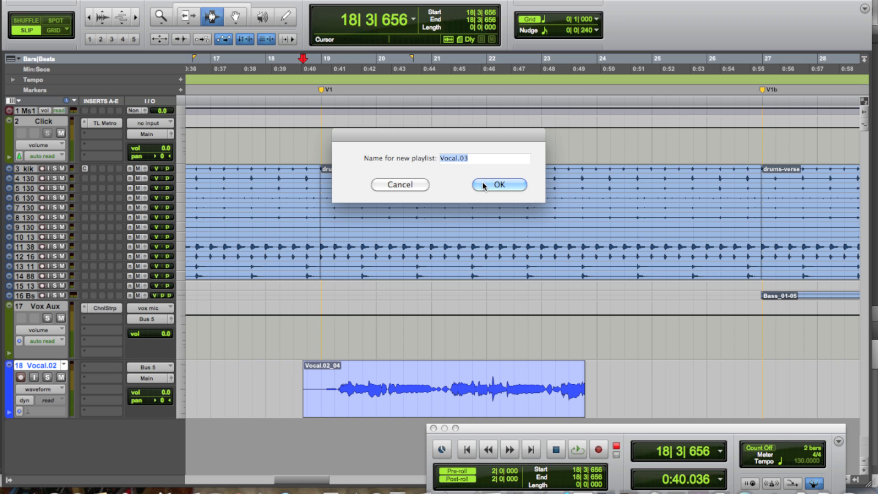
left_click(498, 184)
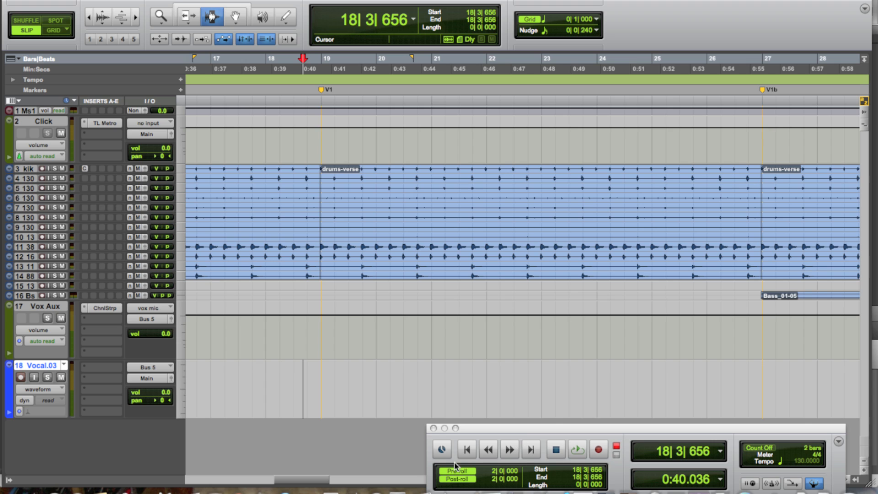
left_click(456, 478)
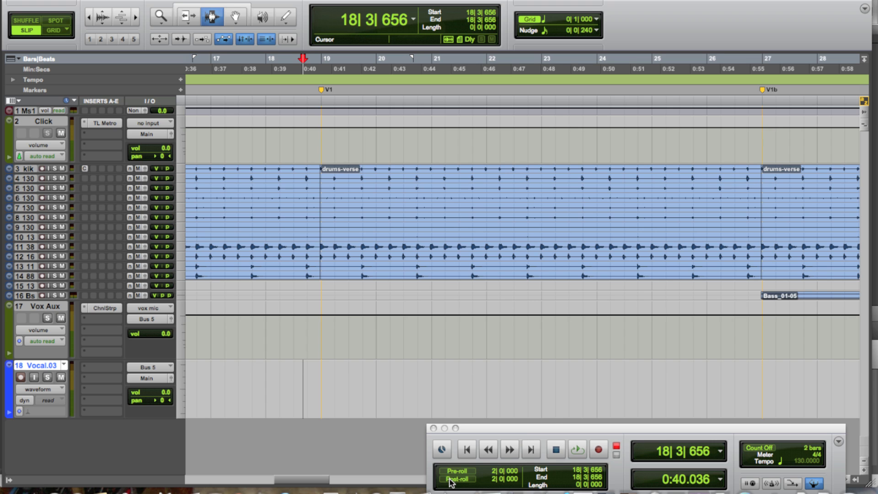
left_click(598, 450)
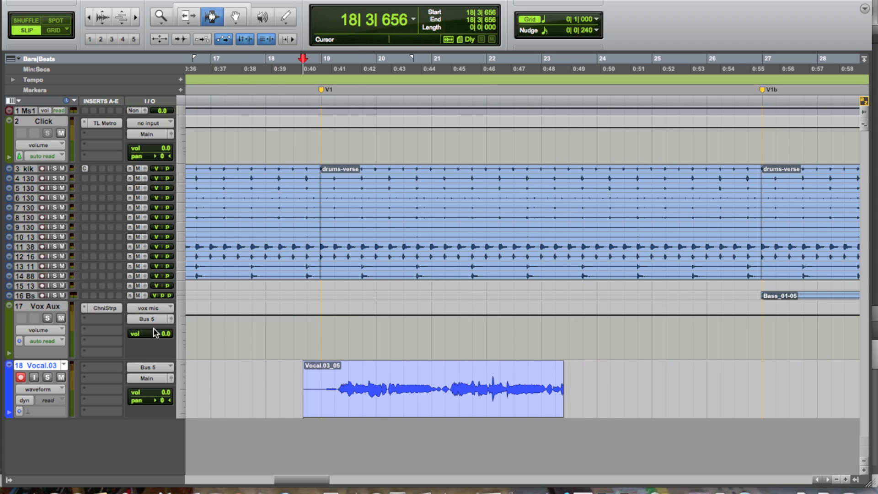
mouse_move(106, 349)
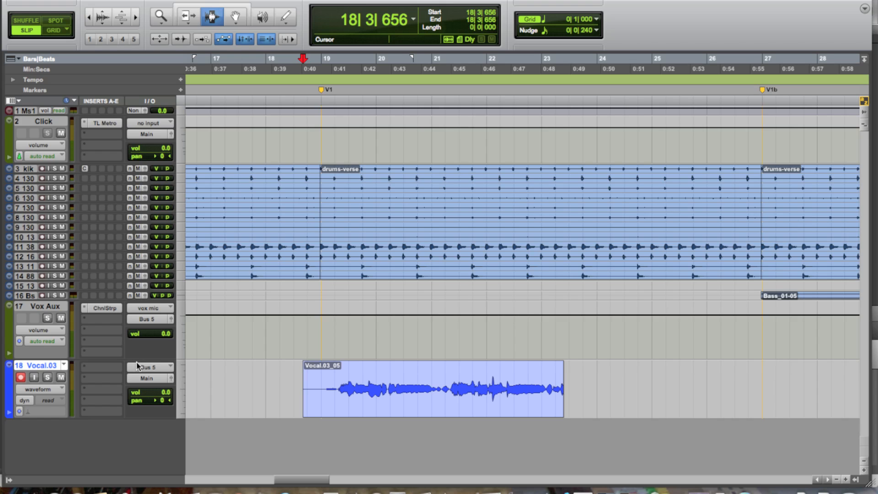
mouse_move(149, 367)
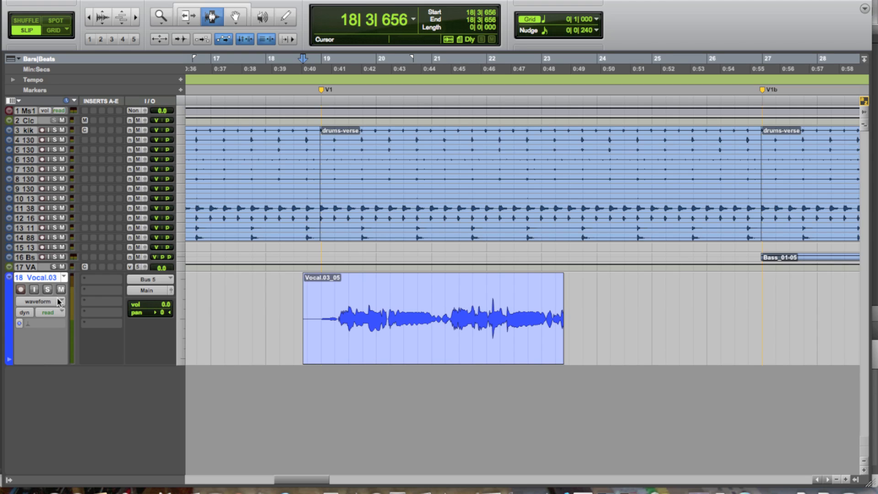
Step: Switch the track back to the original Vocal playlist, then start a new playlist
left_click(63, 278)
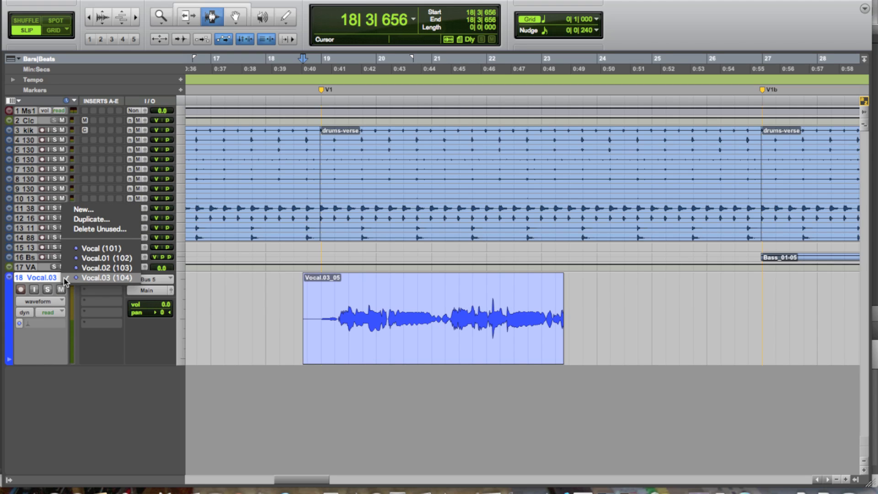
left_click(101, 248)
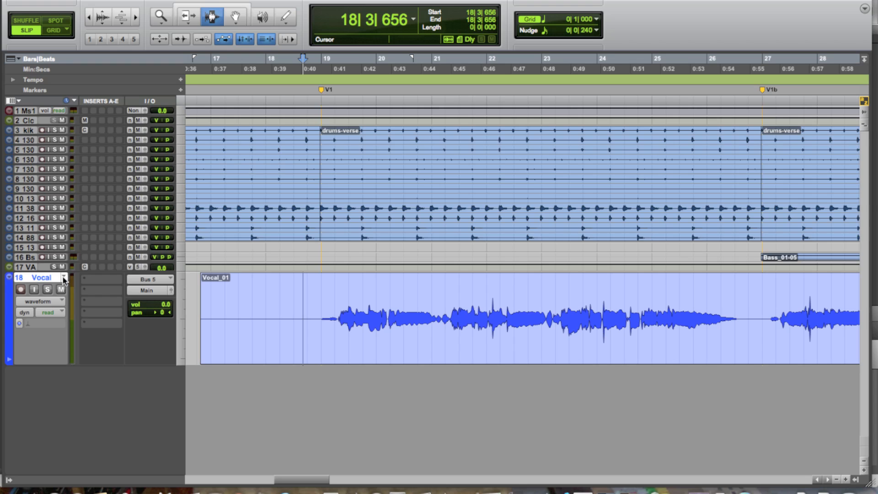
left_click(63, 278)
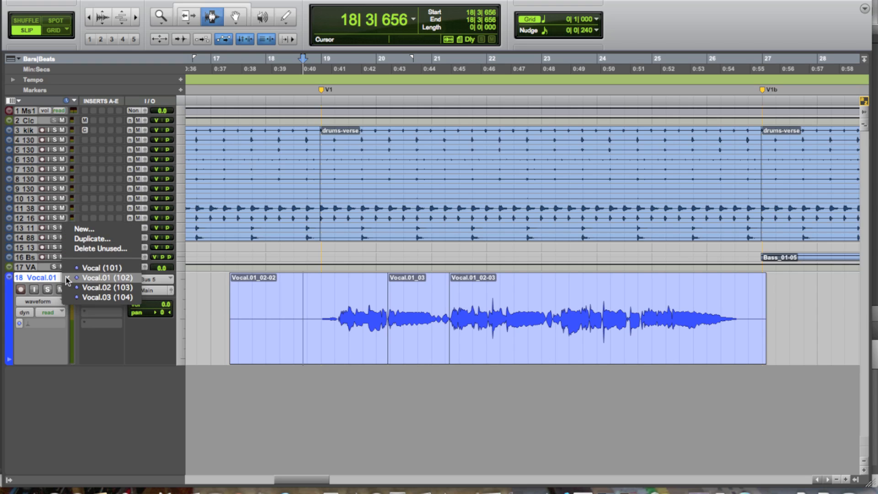
left_click(83, 229)
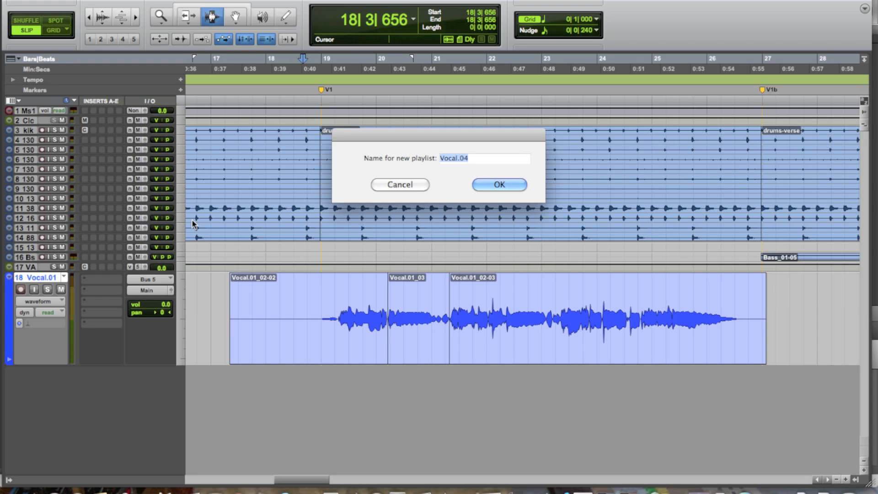
Step: Name the new playlist vocalcomp and confirm it on the Vocal track
type("V")
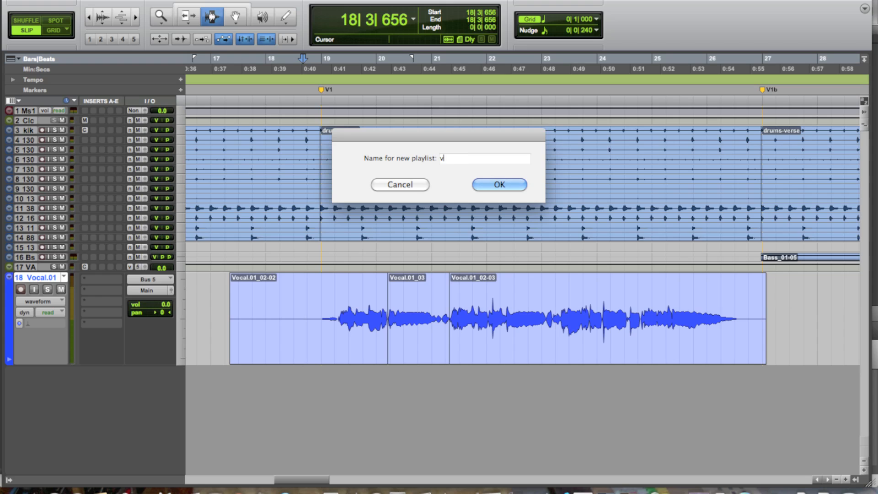
left_click(497, 185)
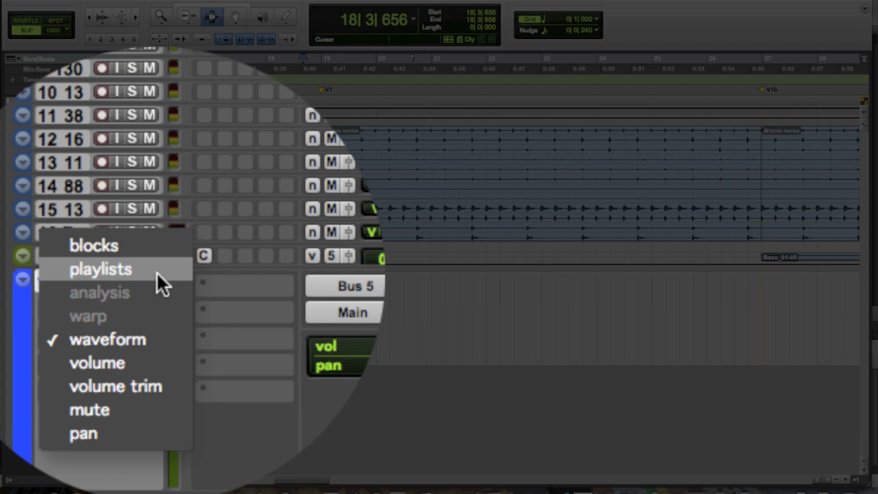
Step: Switch the track to playlists view, stacking Vocal, Vocal.01, Vocal.02 and Vocal.03 as lanes
left_click(100, 269)
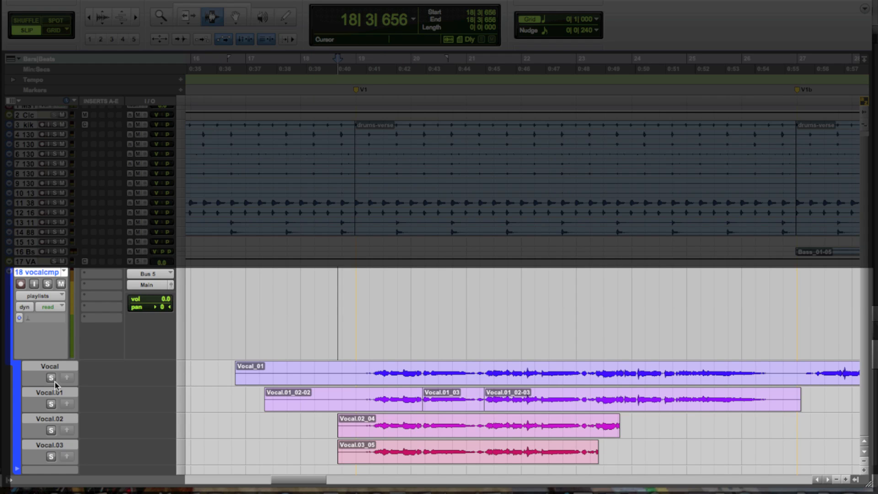
Step: Solo and play back the Vocal, Vocal.01 and Vocal.03 lanes in turn, ending with Vocal.02 soloed
left_click(50, 377)
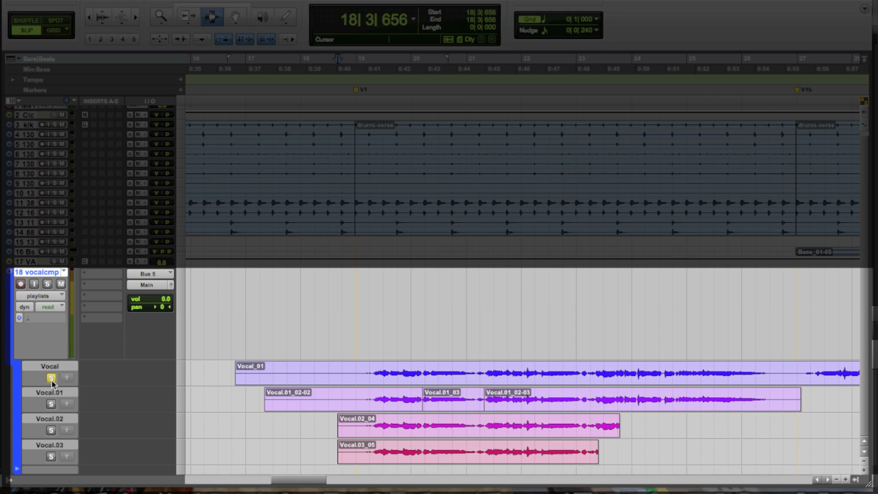
left_click(364, 373)
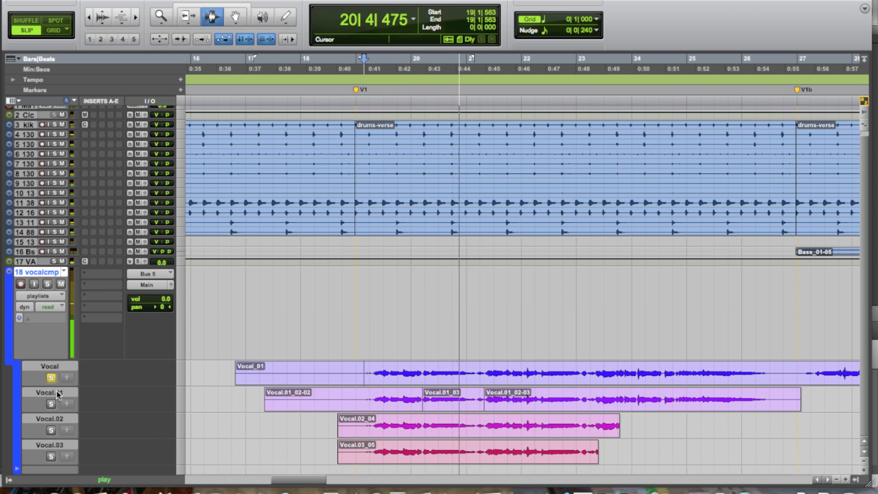
left_click(50, 404)
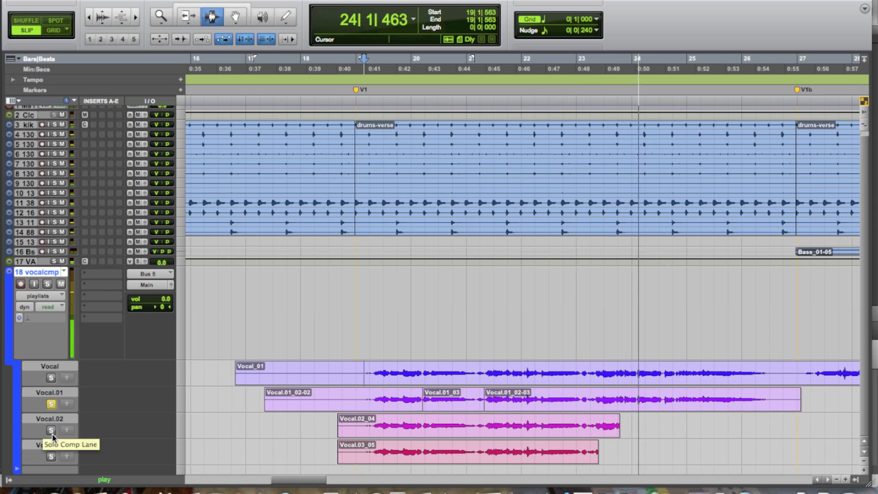
left_click(50, 457)
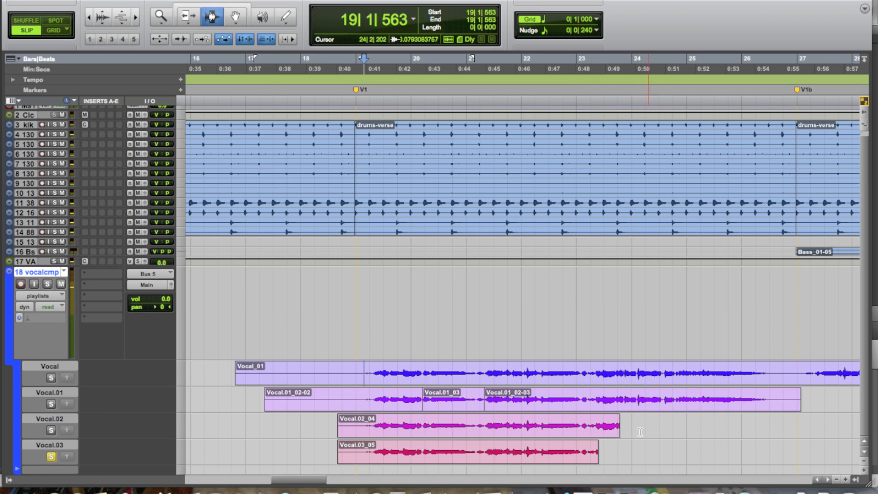
key("space")
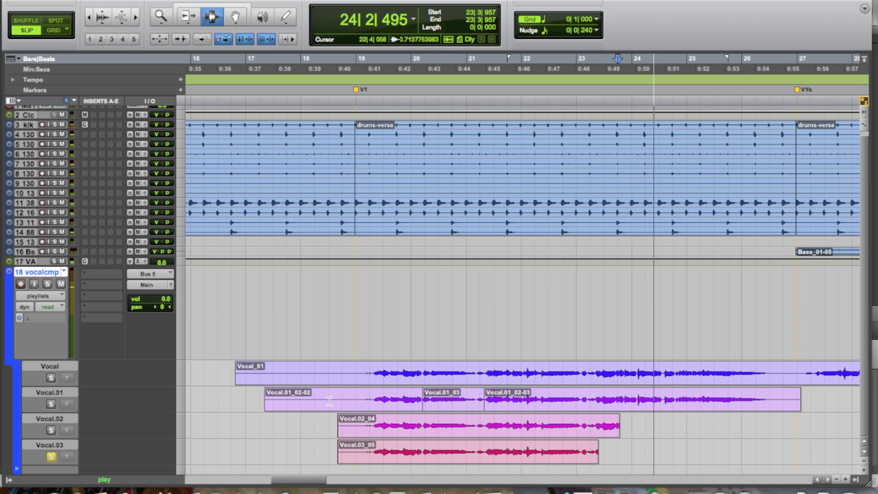
left_click(49, 404)
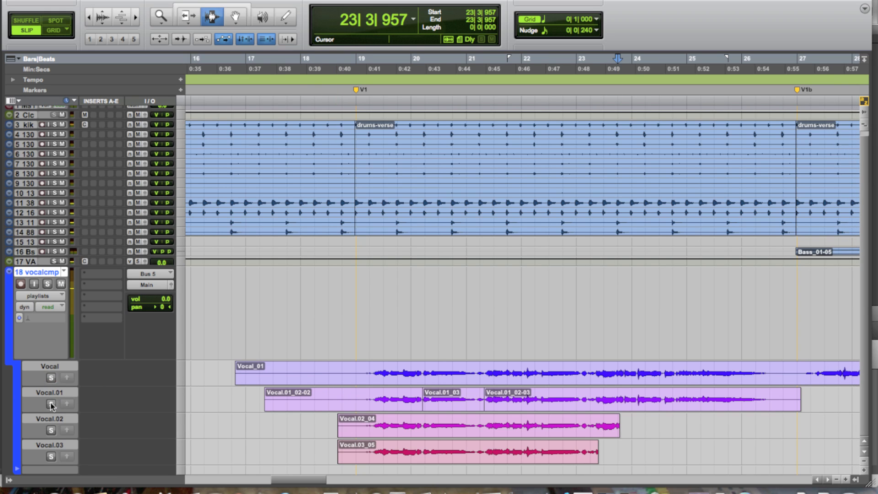
left_click(49, 430)
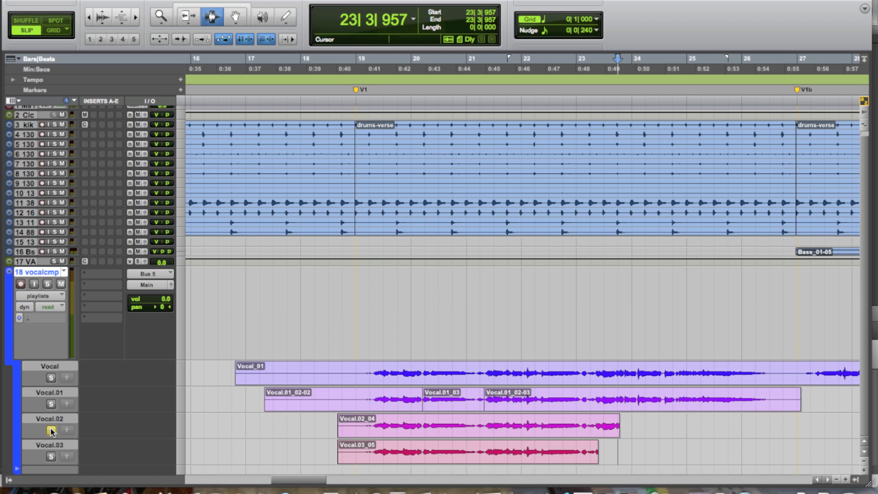
mouse_move(49, 430)
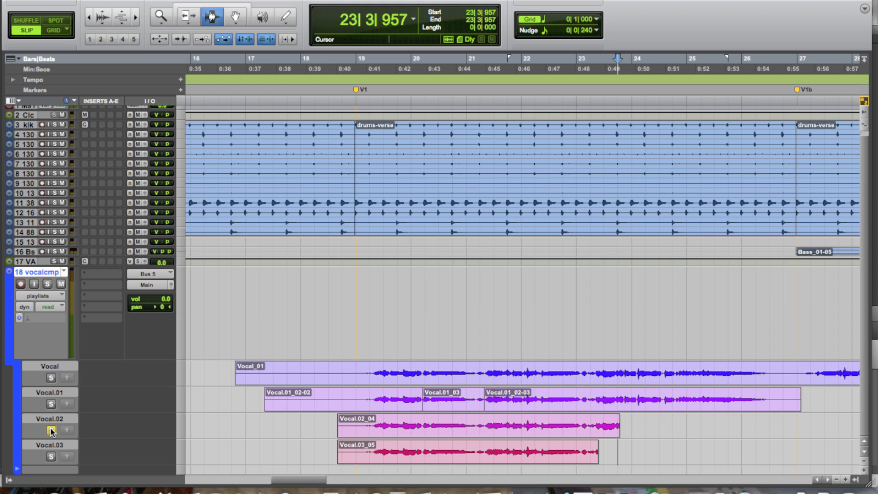
left_click(49, 430)
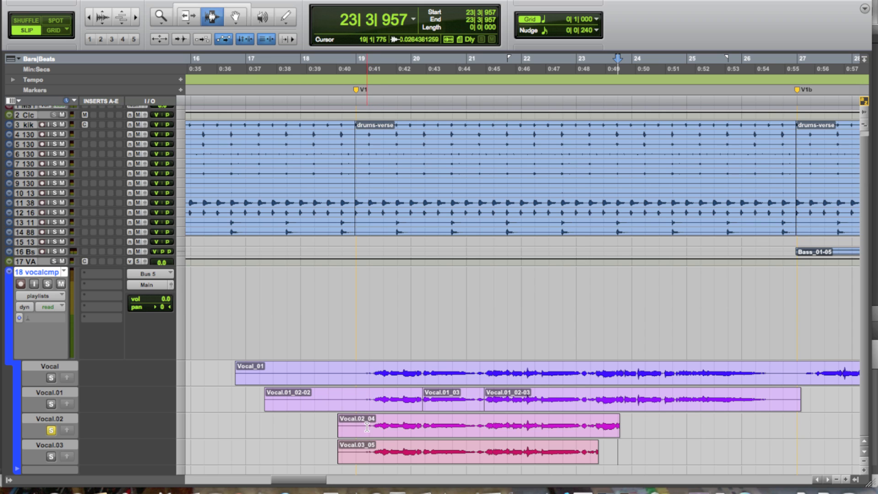
Step: Copy the bars 19–21 phrase of Vocal.02 up to vocalcomp, then select the next stretch of Vocal
left_click_drag(366, 427, 403, 428)
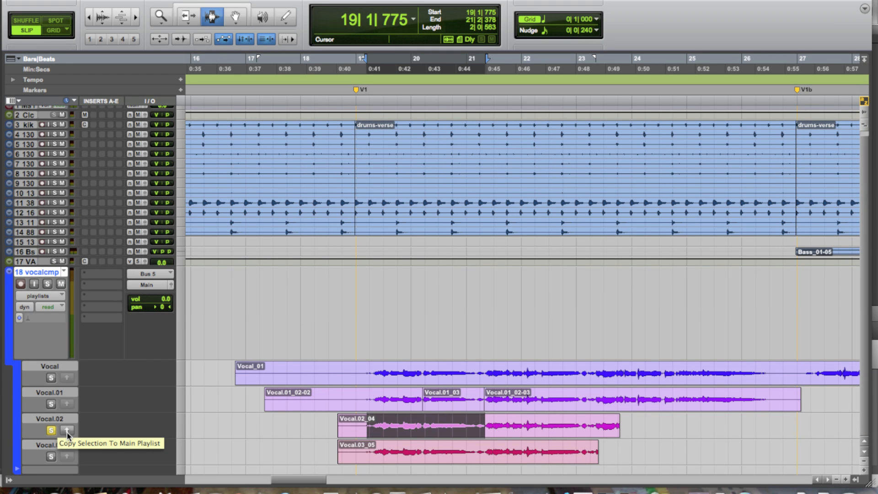
left_click(65, 430)
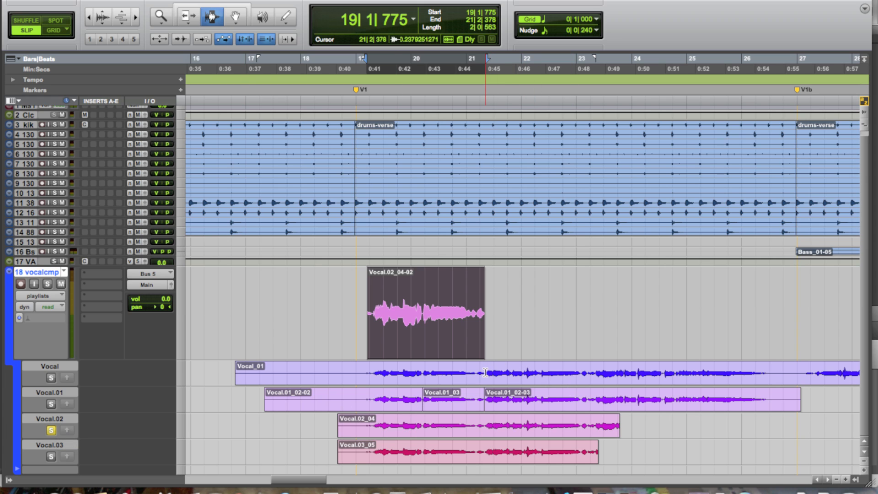
left_click_drag(486, 374, 583, 375)
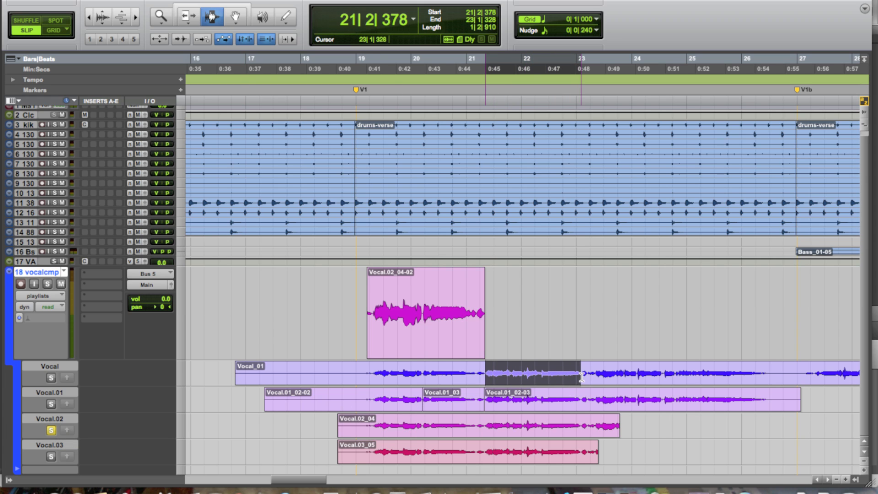